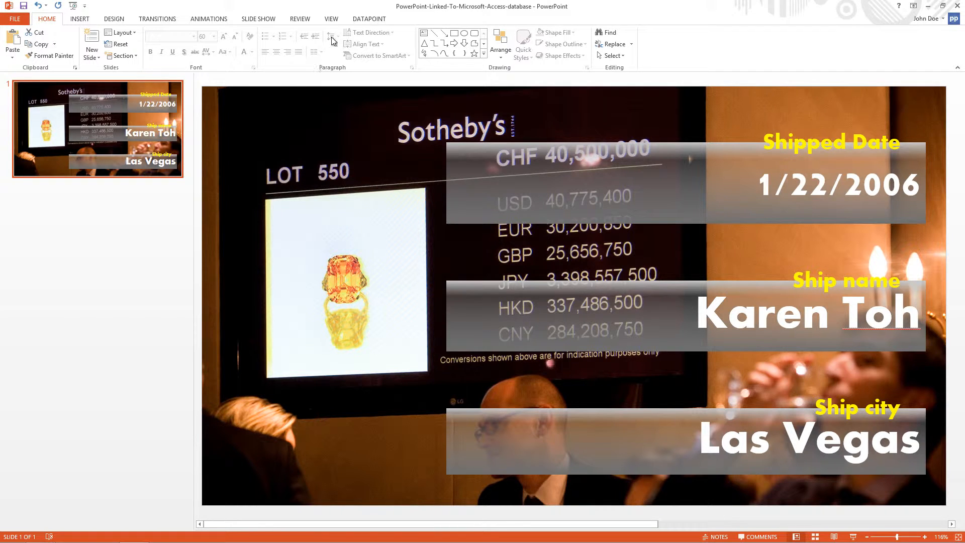
Step: Open DataPoint's Slide scrolling settings for the Northwind Orders connection
click(368, 19)
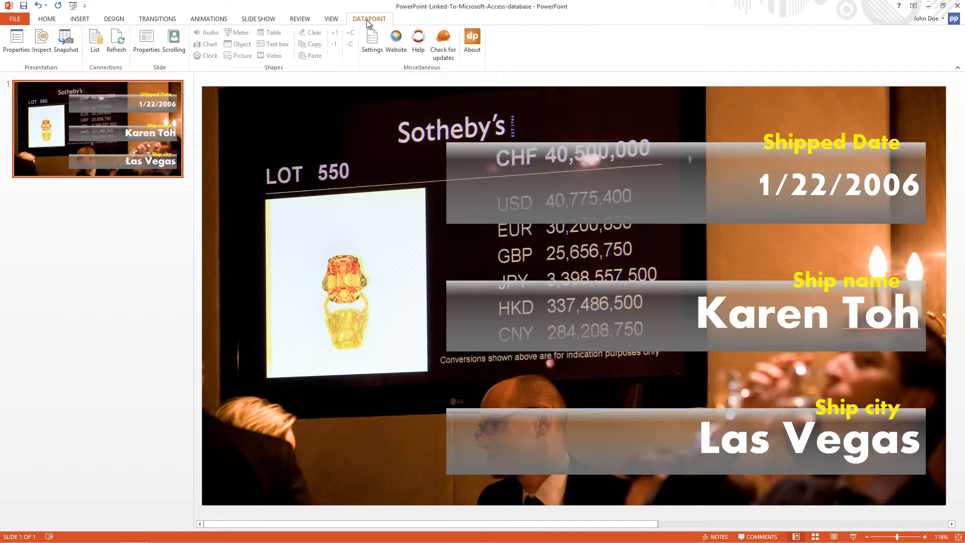
mouse_move(174, 74)
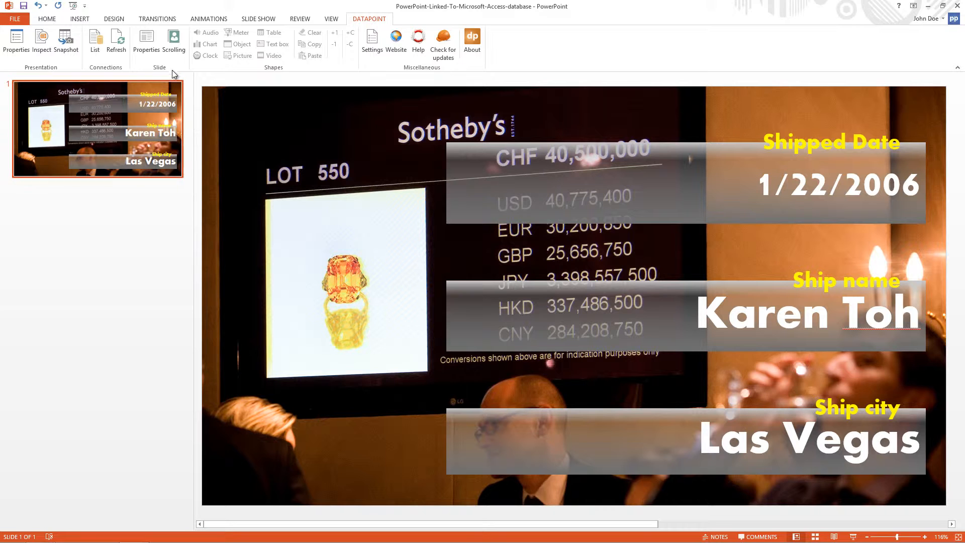
click(175, 44)
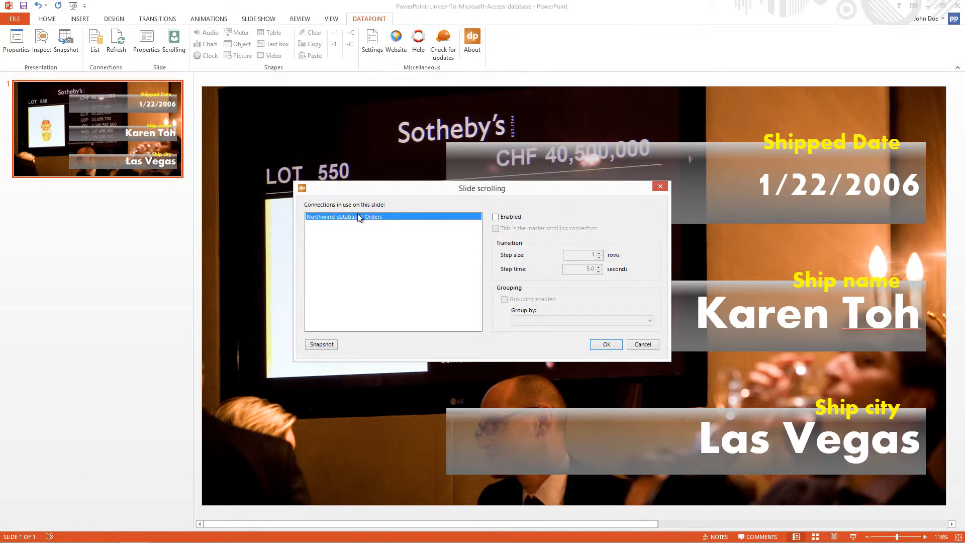
Step: Enable scrolling for the Orders connection and shorten the step time between rows
click(496, 217)
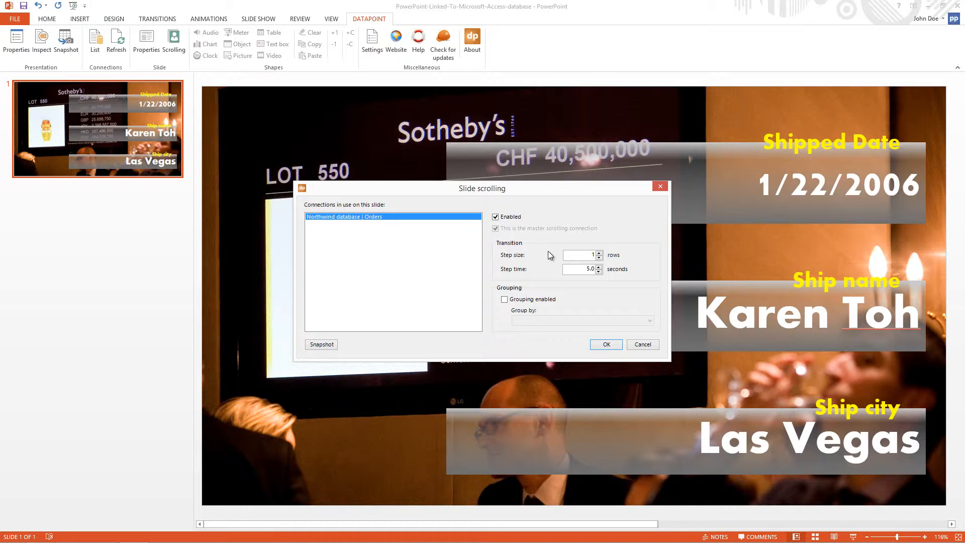
mouse_move(584, 282)
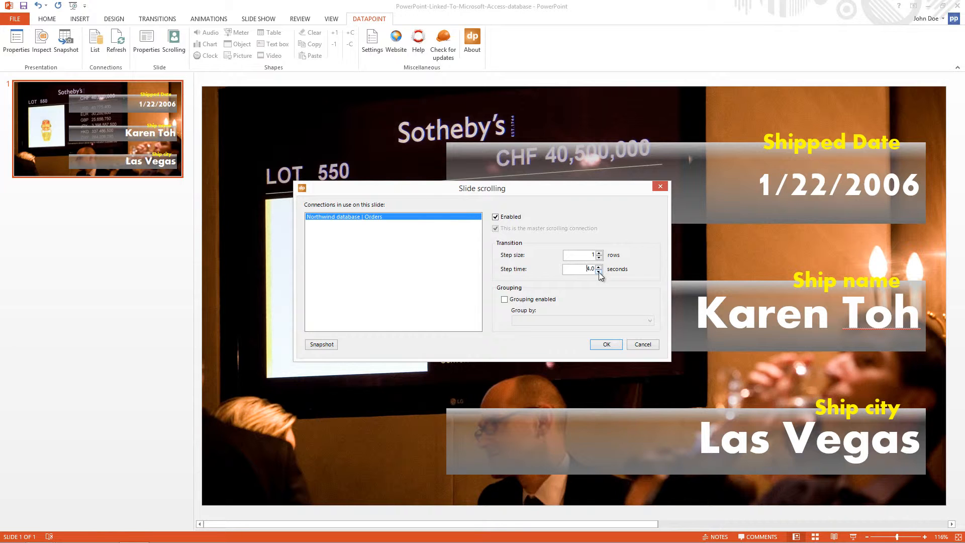
click(598, 271)
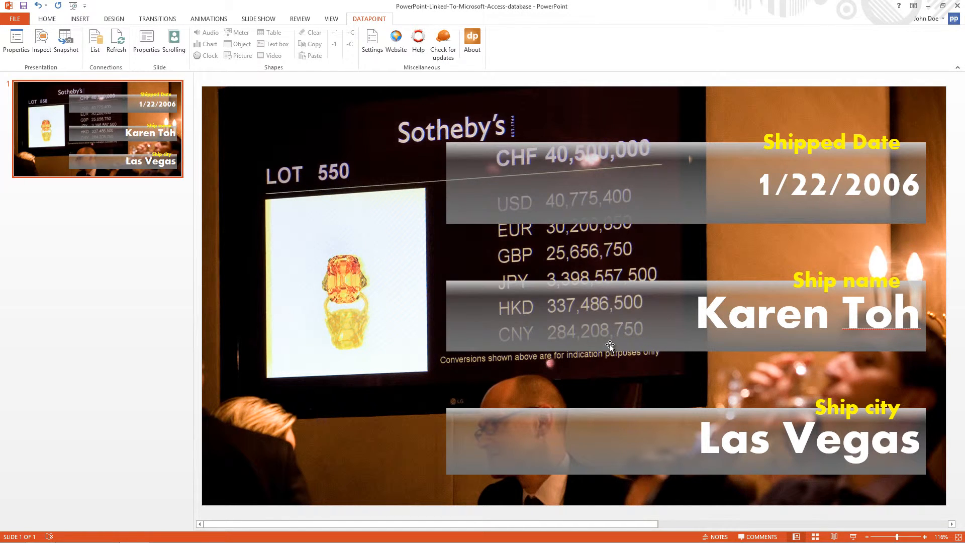
mouse_move(854, 537)
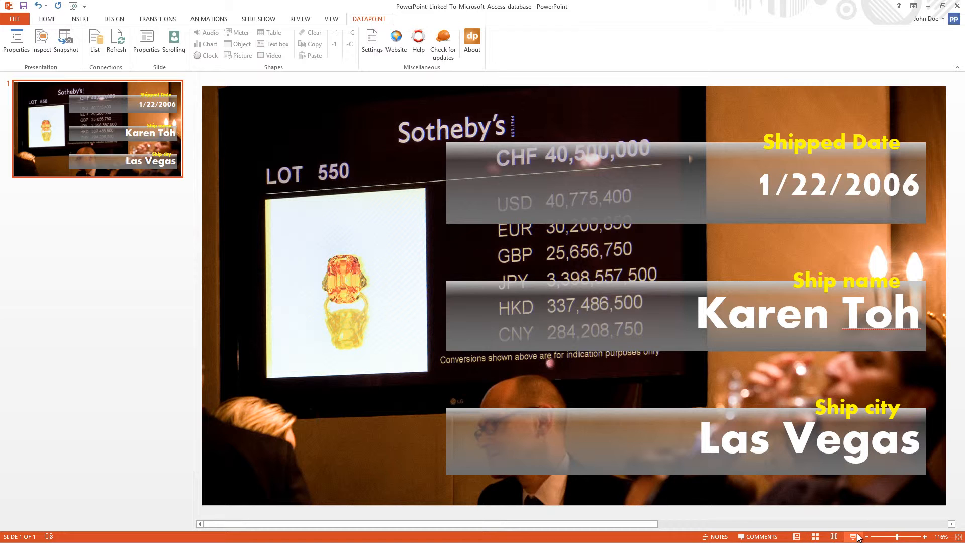
click(853, 536)
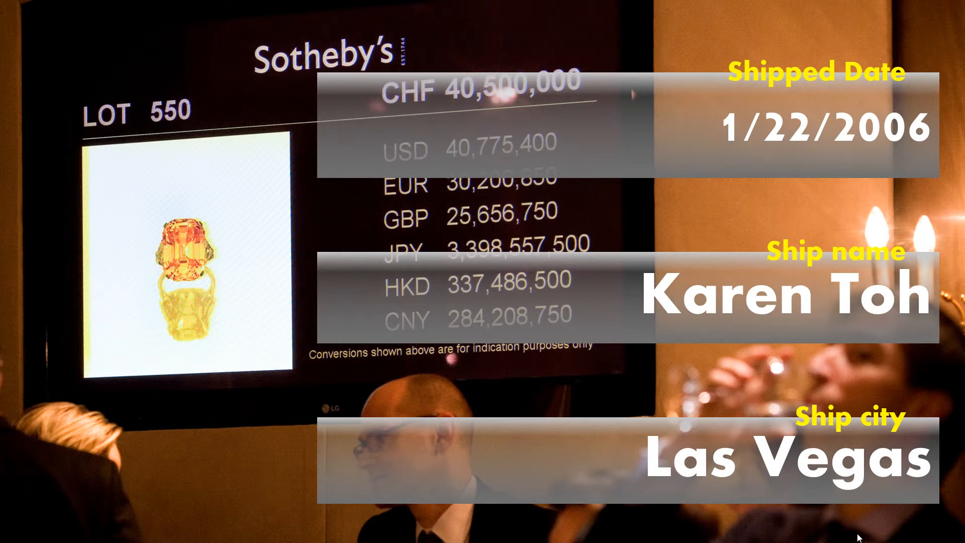